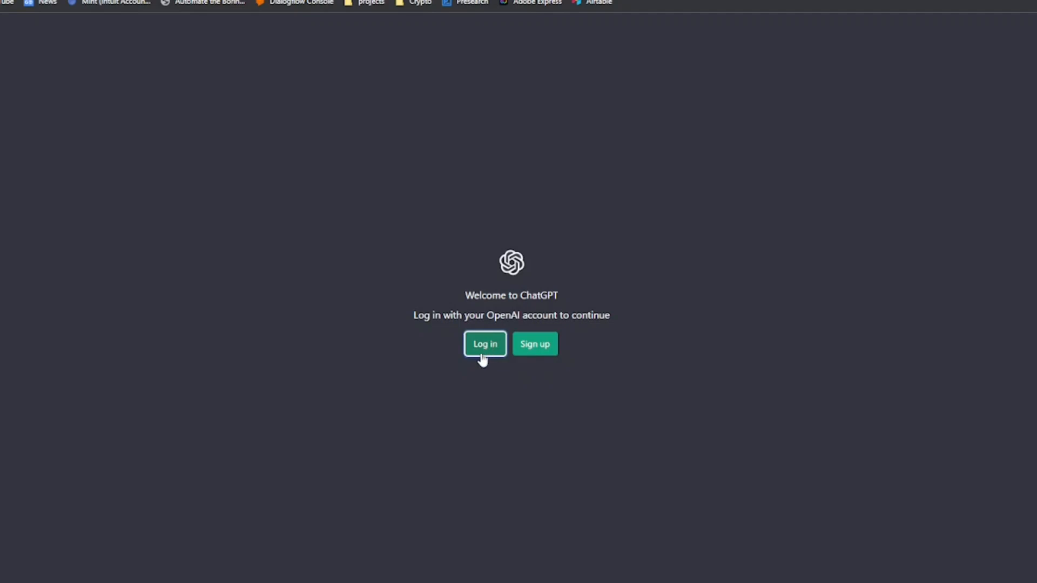
- Log in to ChatGPT and dismiss both onboarding preview notices
click(484, 343)
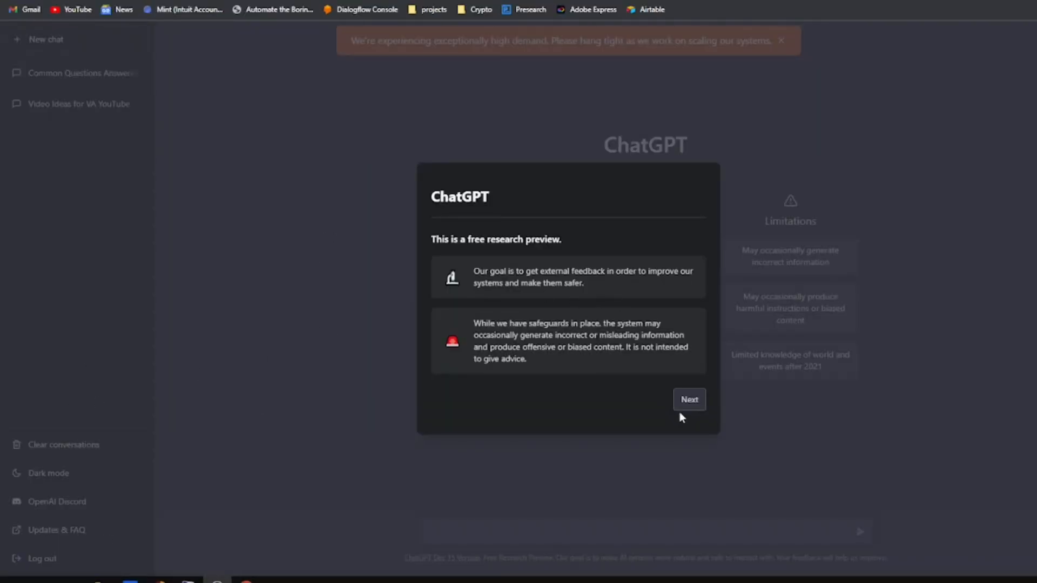
click(688, 400)
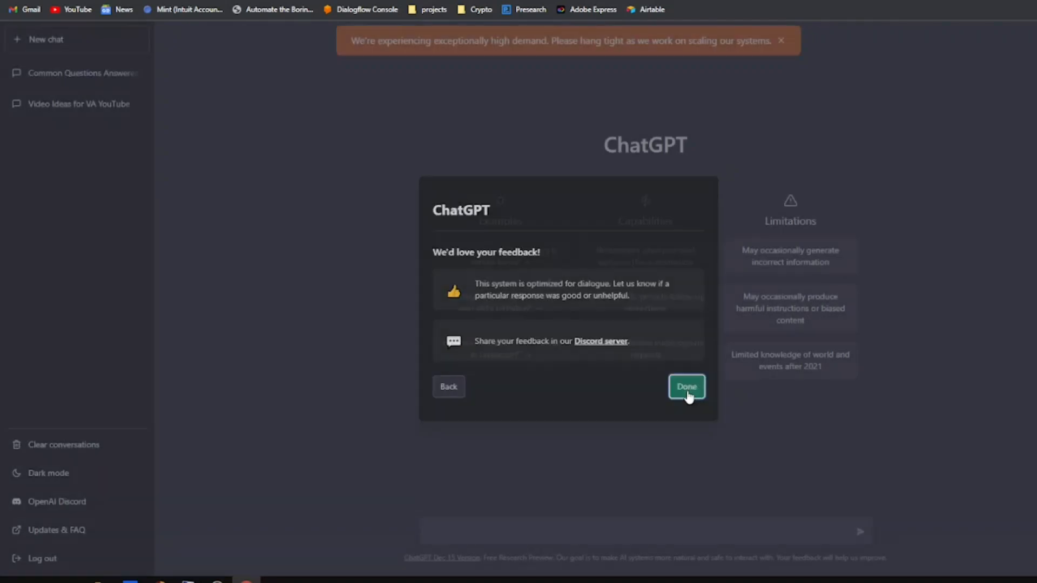
click(687, 387)
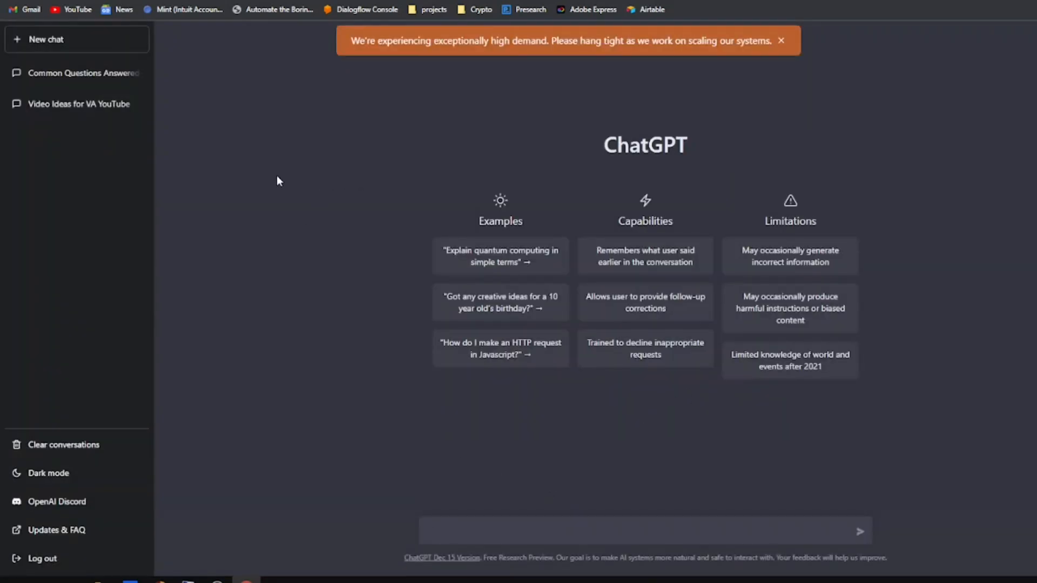
- Start a new chat asking how to animate a GIF in PyGame without crashing, and read the reply
click(78, 104)
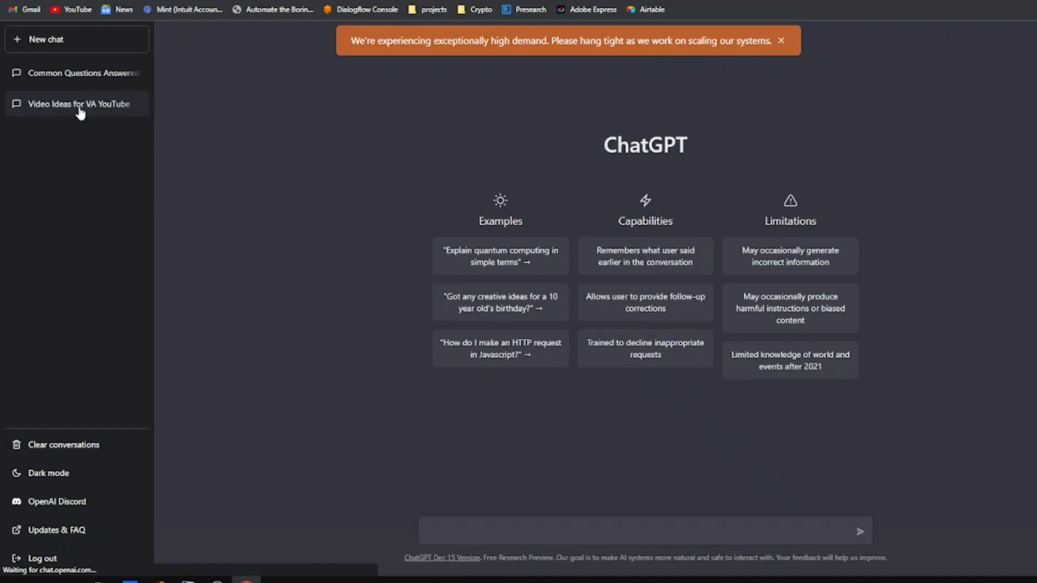
click(77, 104)
text(Animate a gif in PyGame that wont crash when run in the command line of windows.)
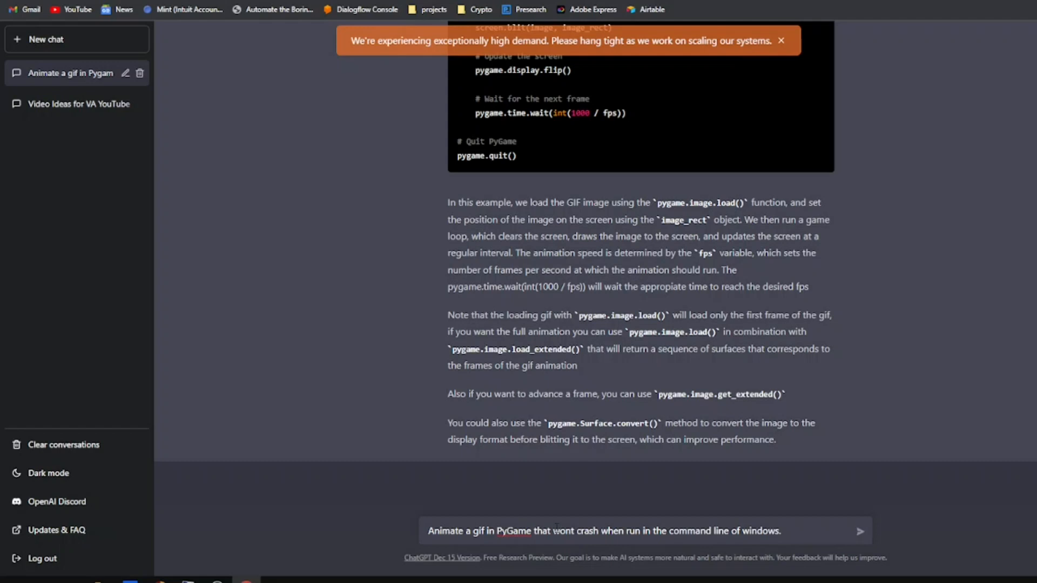
click(861, 531)
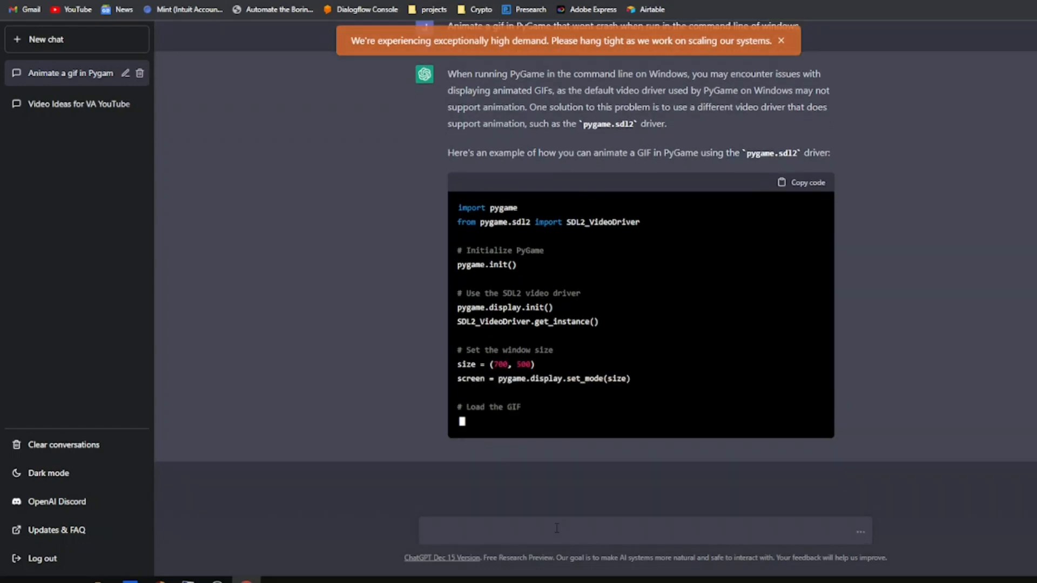
scroll(down, 3)
text(pip install p)
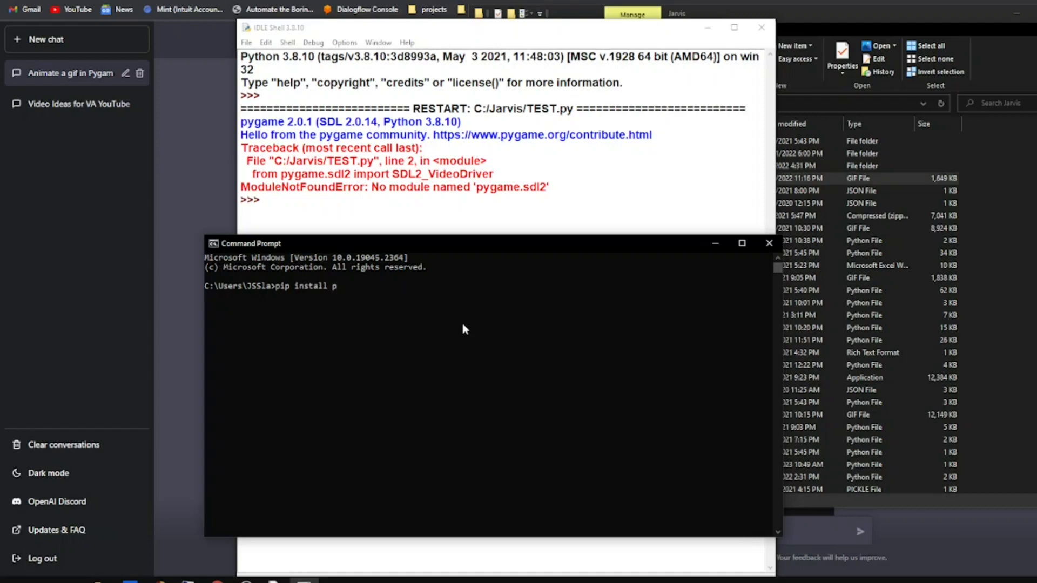
- Run pip install pygame.sdl2 in Command Prompt to add the missing module
text(ygame.sdl2)
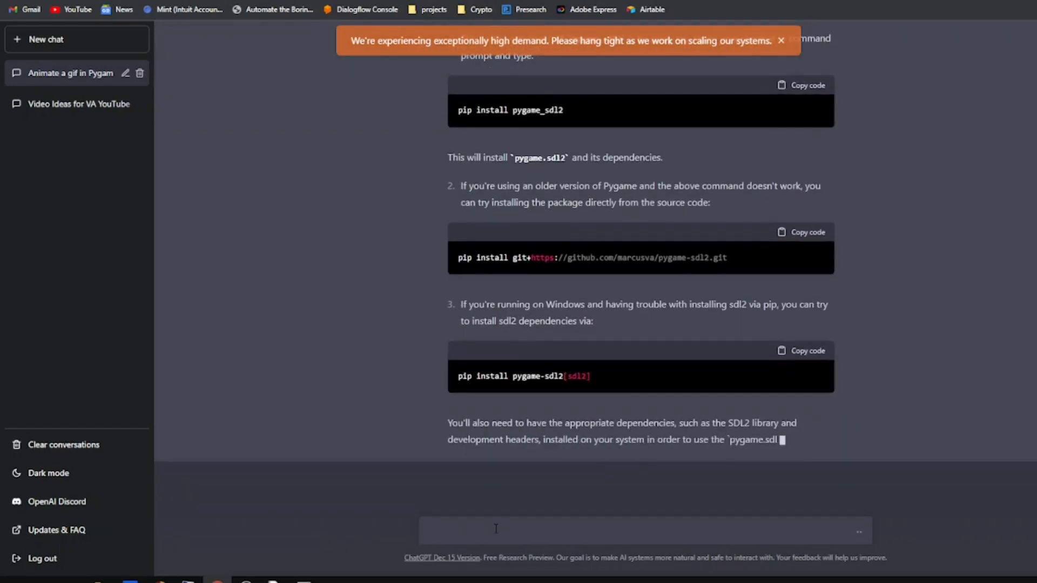
- Read ChatGPT's pip install commands for pygame_sdl2 and its dependencies
scroll(down, 3)
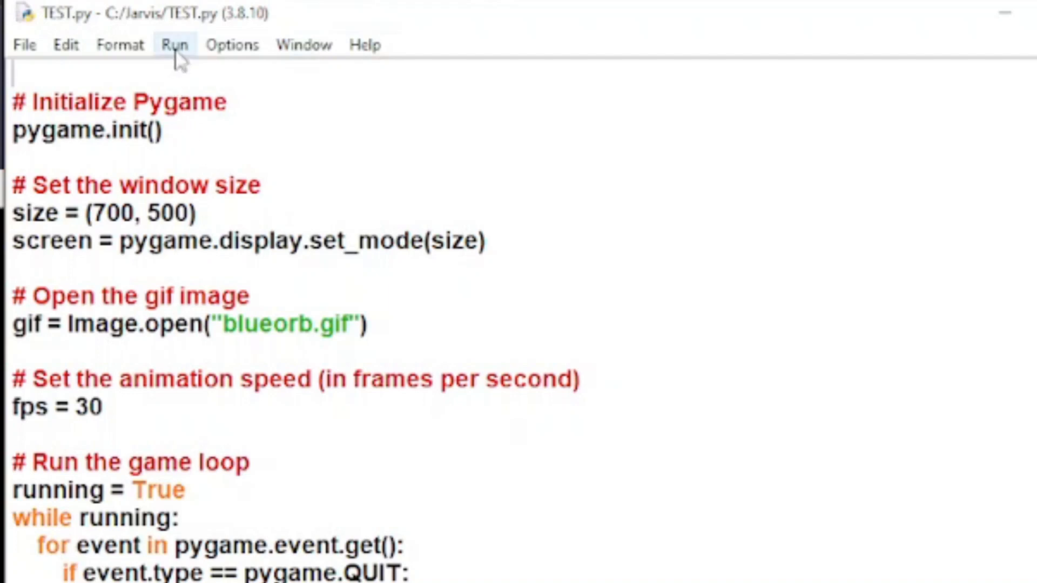
- Run the TEST.py module that animates blueorb.gif from IDLE's Run menu
click(175, 44)
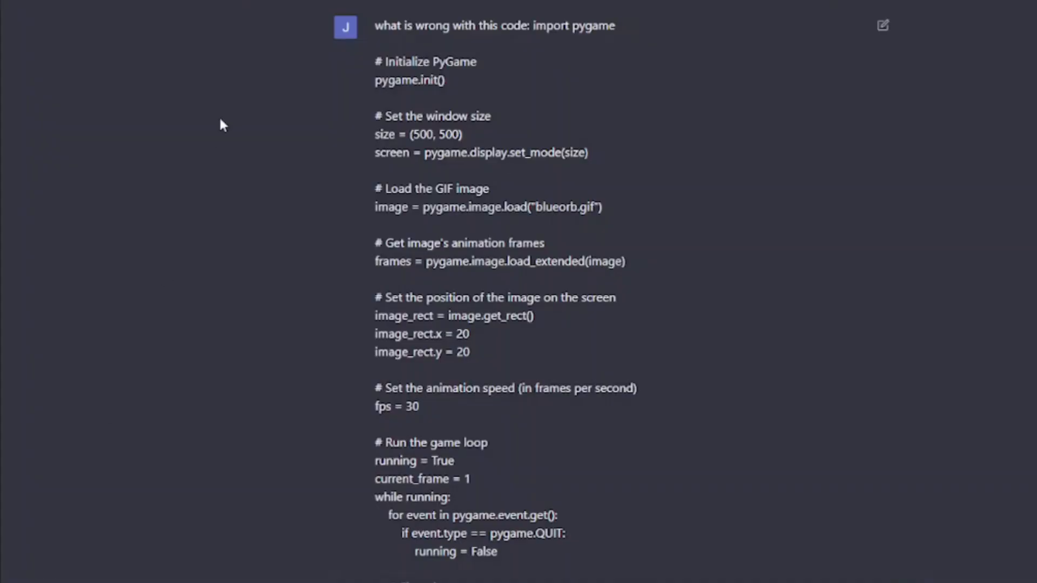
mouse_move(485, 99)
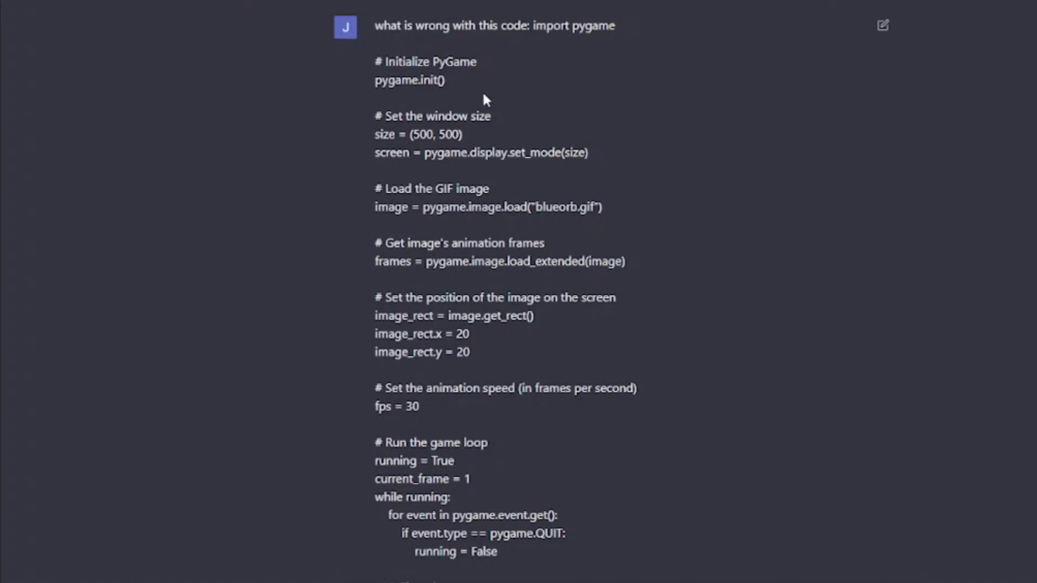
- Send the EOFError message and review the modified code that checks the GIF's n_frames count
scroll(down, 3)
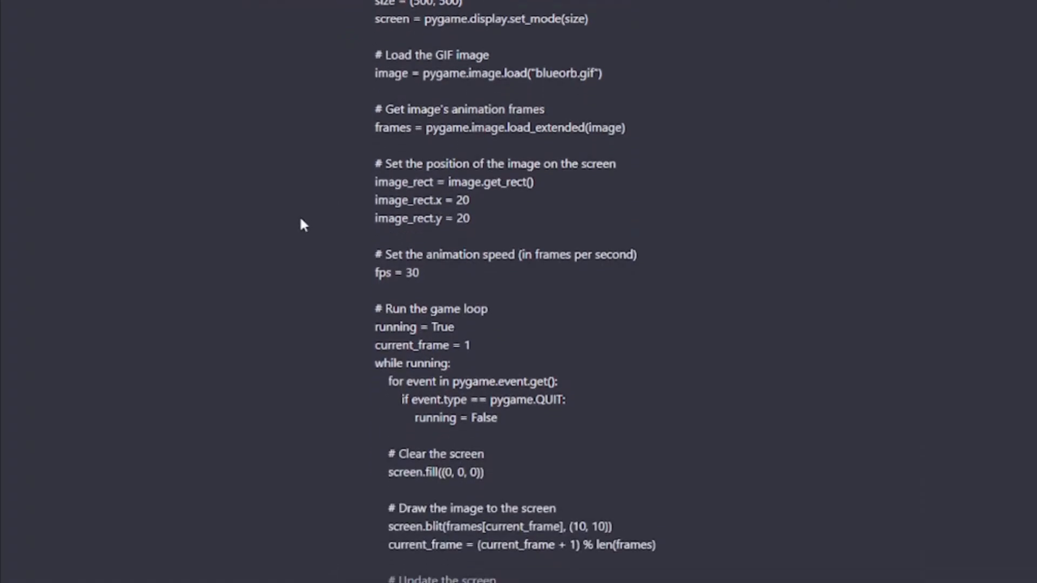
scroll(down, 3)
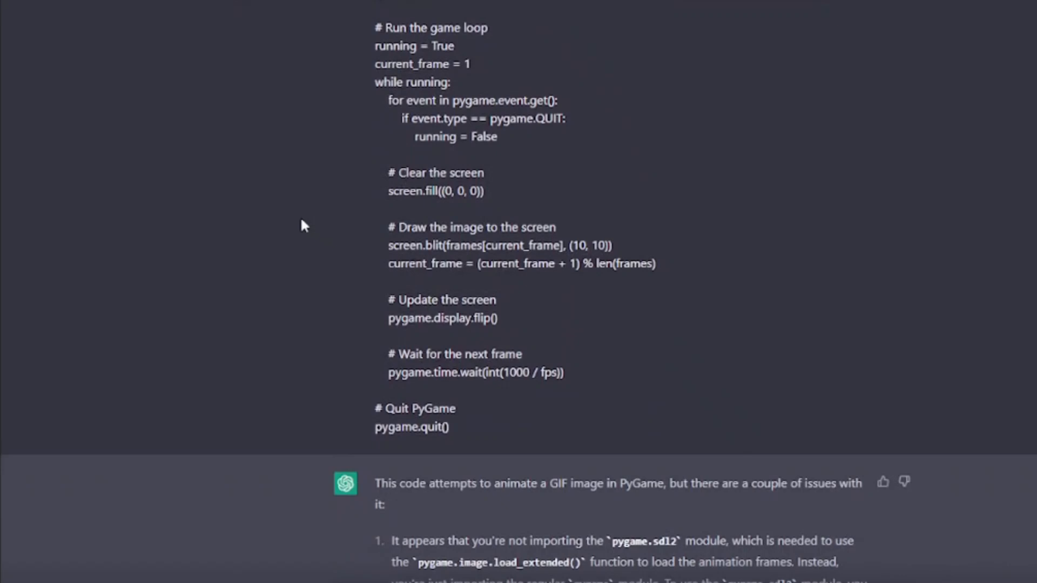
scroll(down, 3)
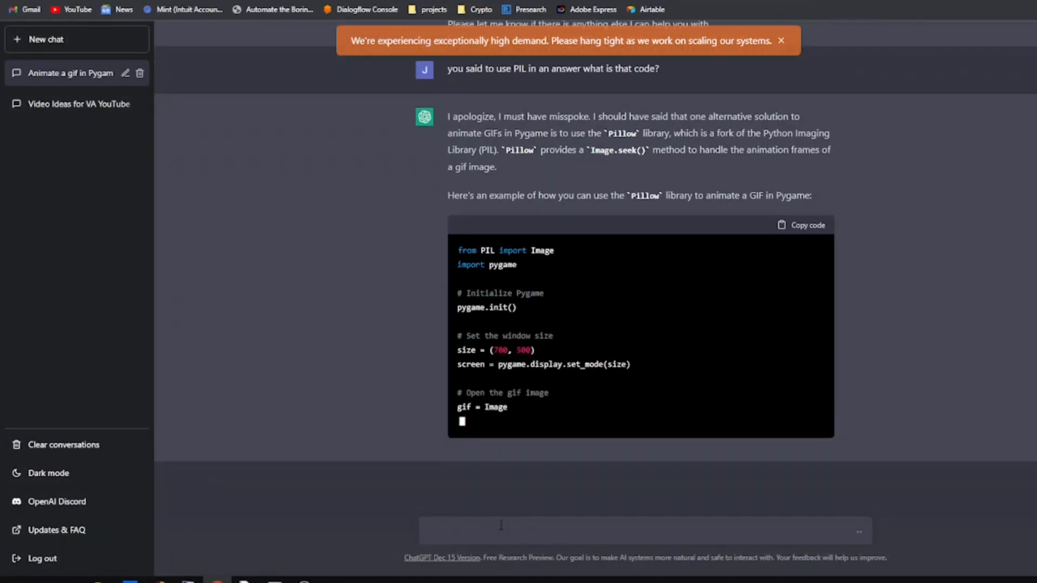
scroll(down, 3)
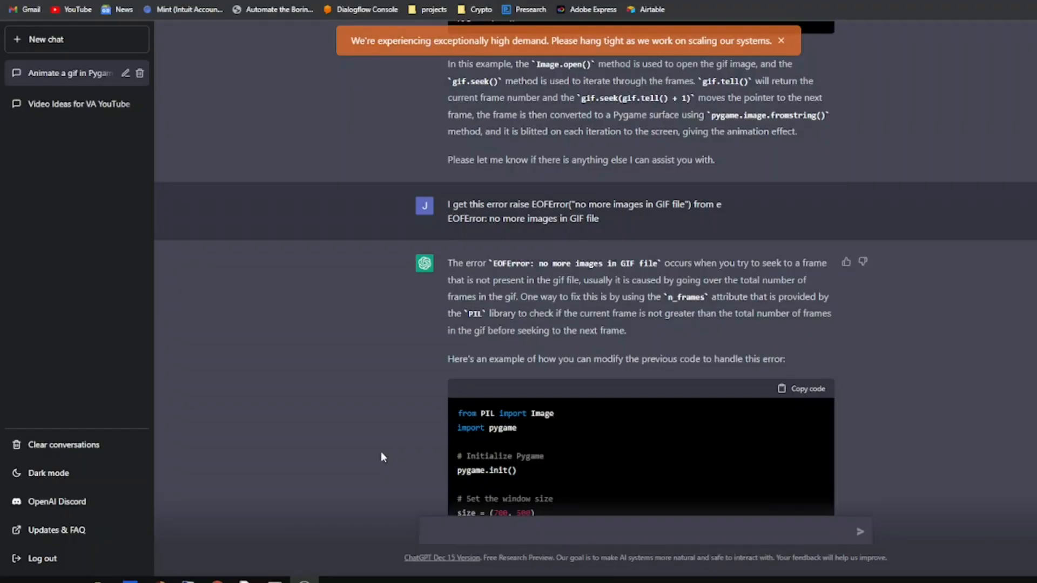
scroll(down, 3)
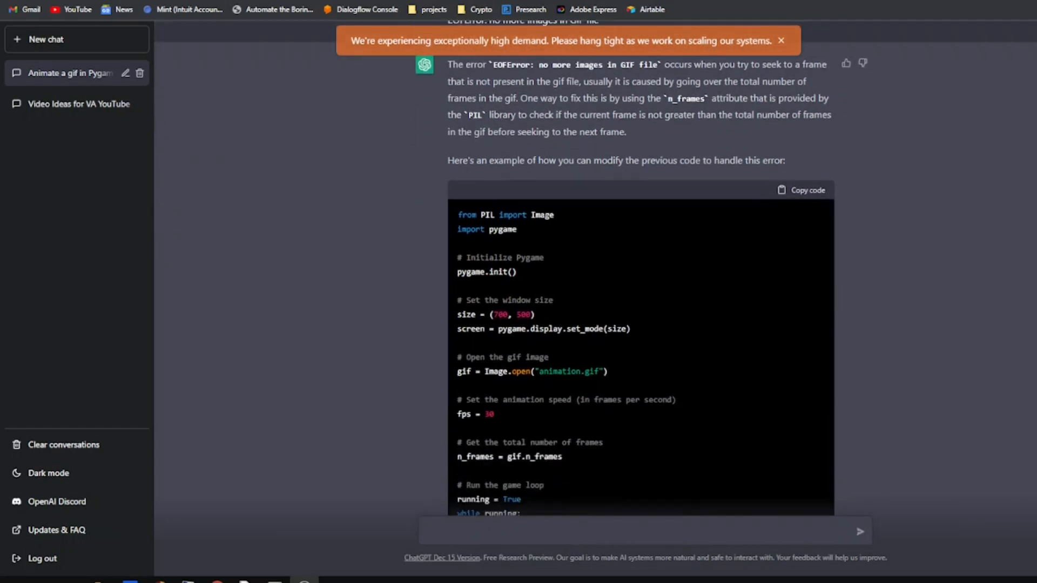
scroll(down, 3)
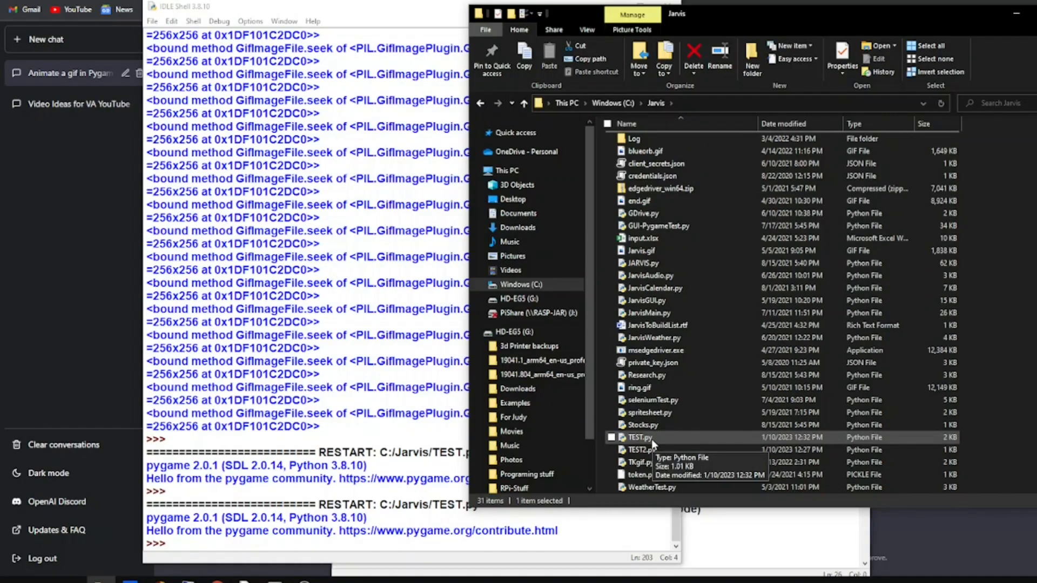
- Open TEST.py from the C:\Jarvis folder in File Explorer
double_click(638, 438)
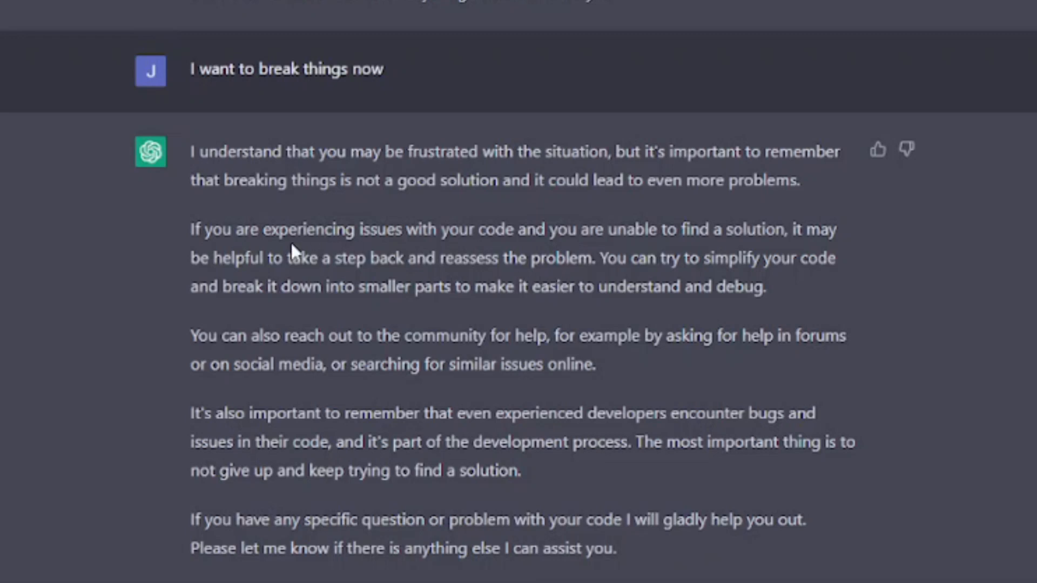
mouse_move(296, 252)
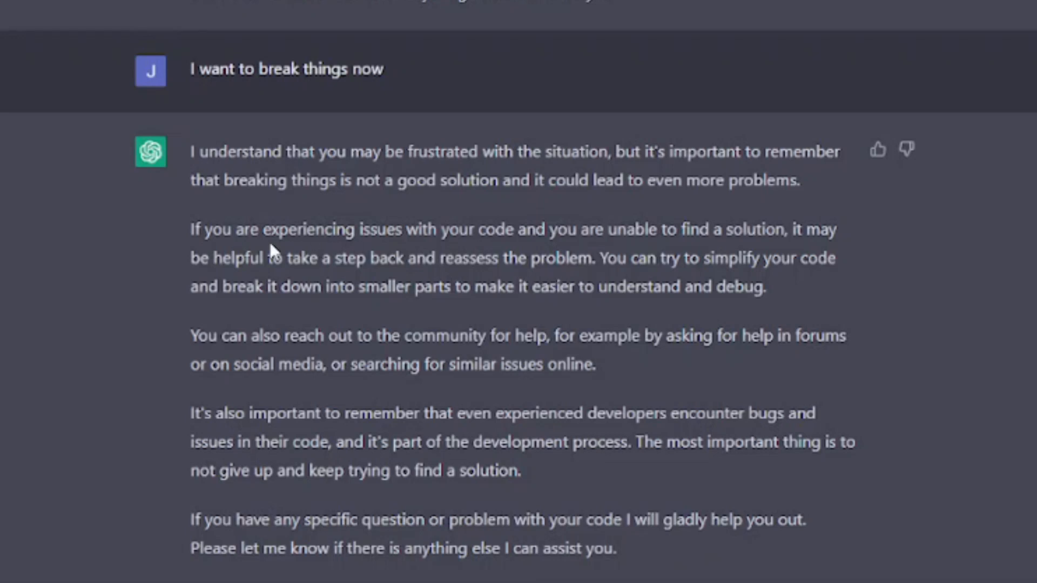
mouse_move(302, 255)
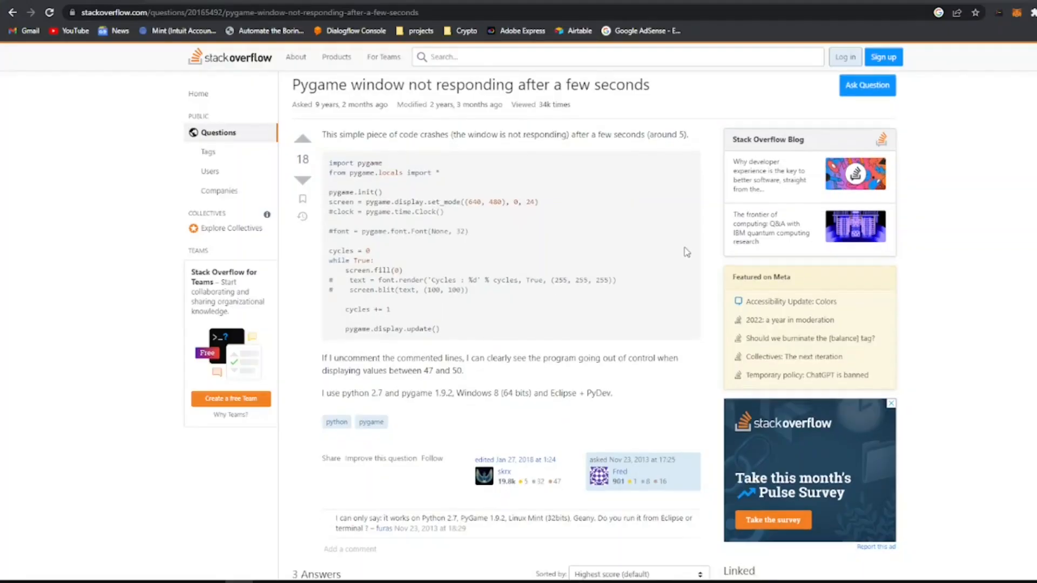
- Read the Stack Overflow answers recommending pygame.event.get() inside the loop
scroll(down, 3)
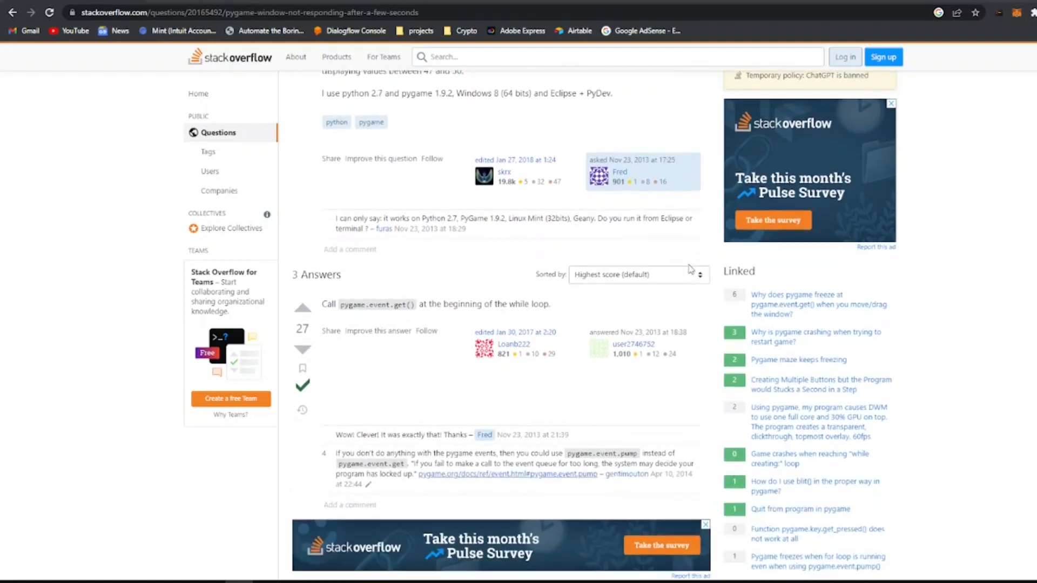
scroll(down, 3)
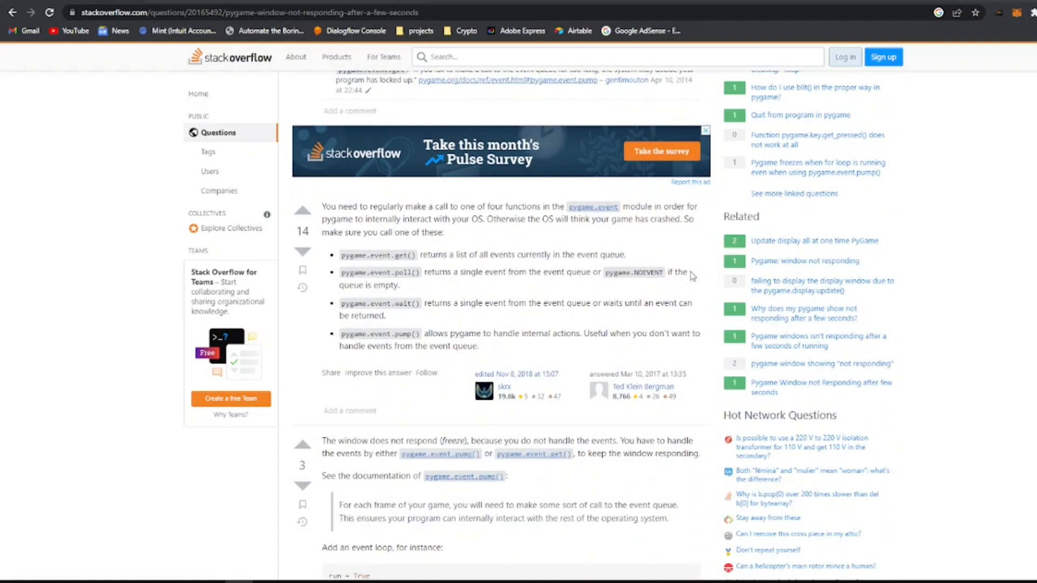
scroll(down, 3)
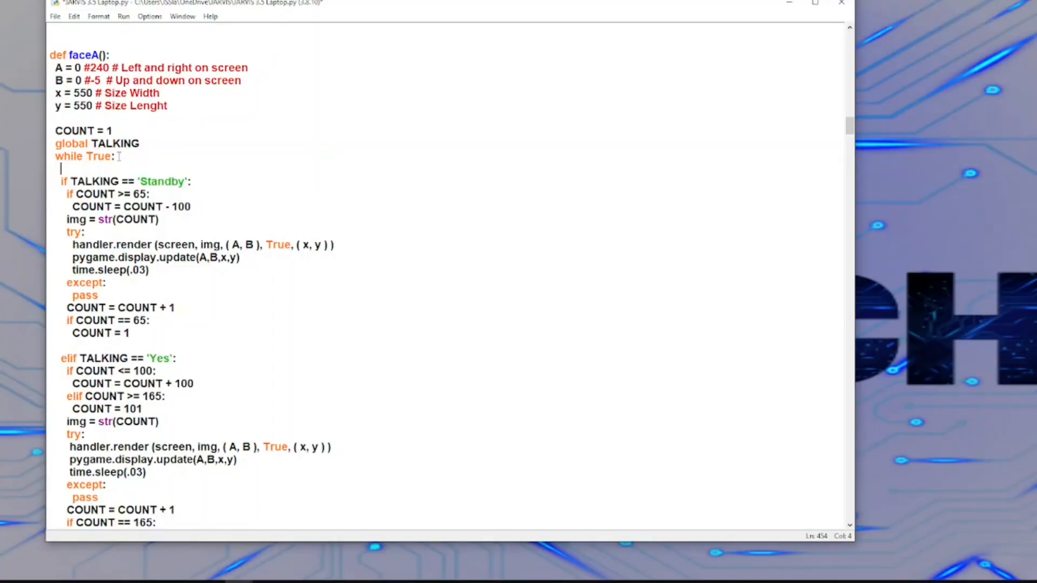
- Add pygame.event.get() in faceA's while loop and comment out t2.start() with #
text(pygame.eve)
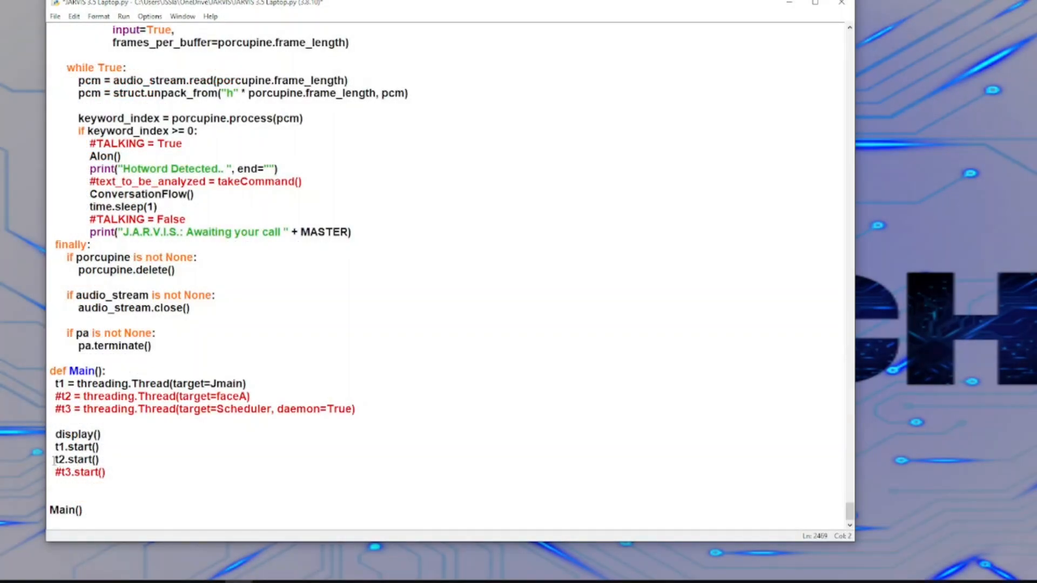
text(#)
text(faceA())
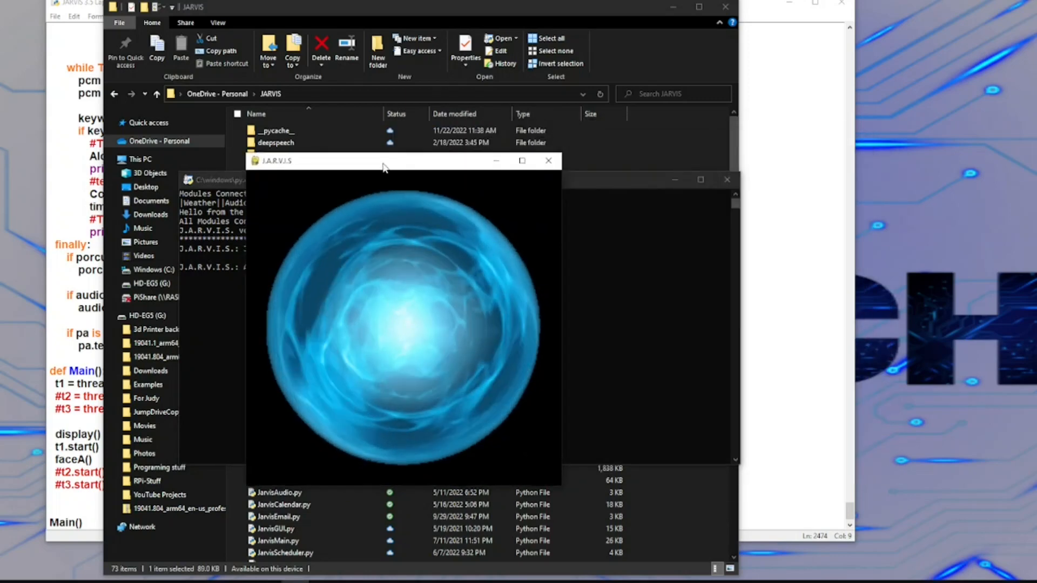
- Drag the J.A.R.V.I.S orb window to confirm it stays responsive while animating
drag(383, 161, 433, 158)
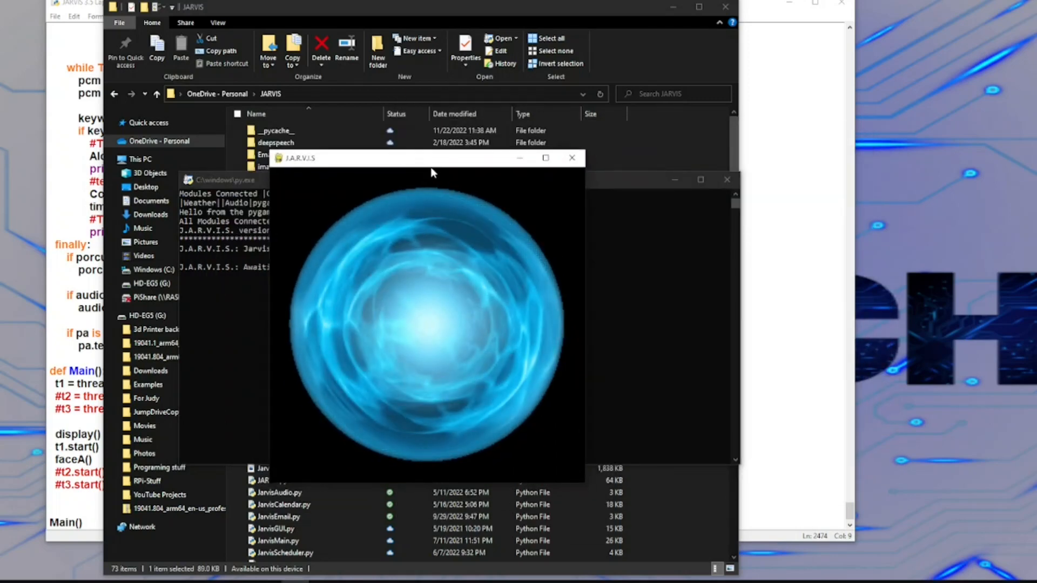